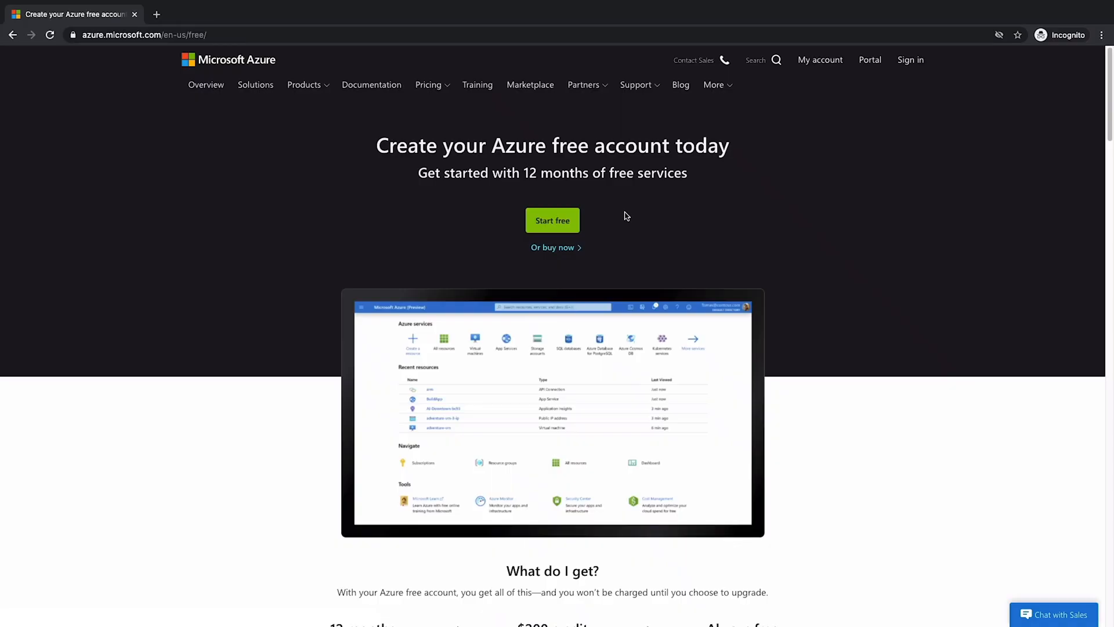
Step: Start the free Azure account sign-up, then begin typing the Azure address in a new tab
click(552, 221)
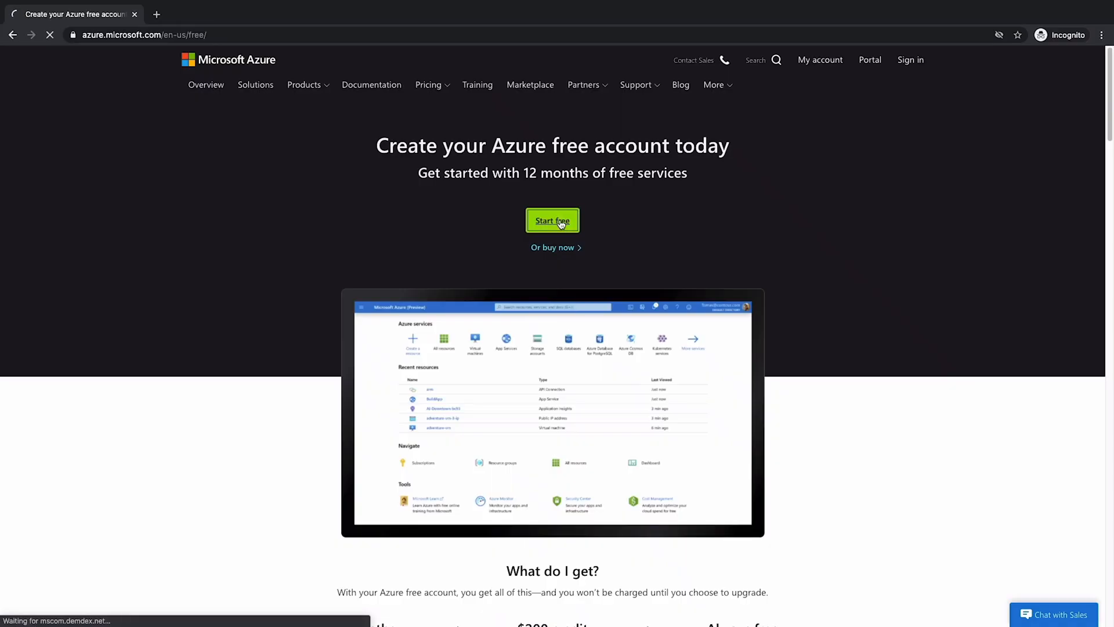
click(552, 220)
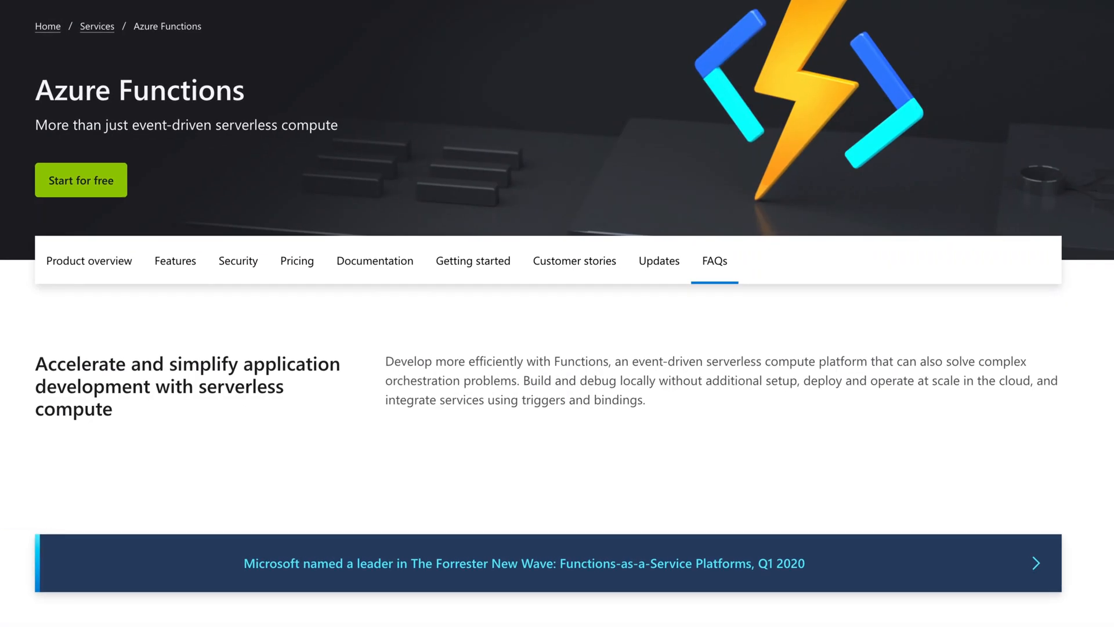
text(az)
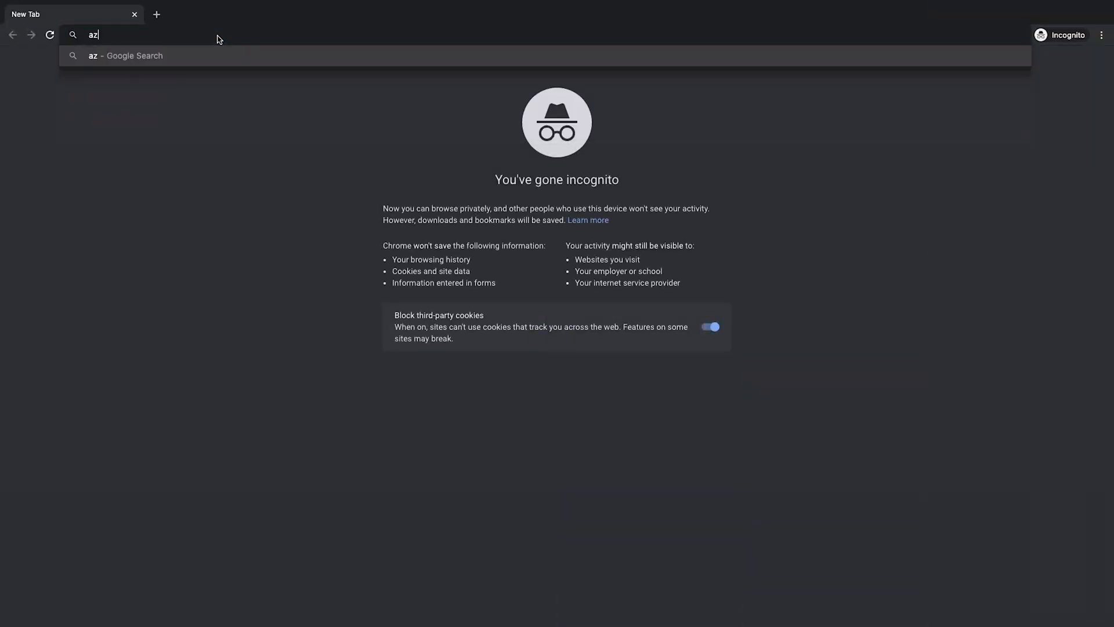
Step: Load azure.microsoft.com/free and start the free account sign-up
text(ure.micros)
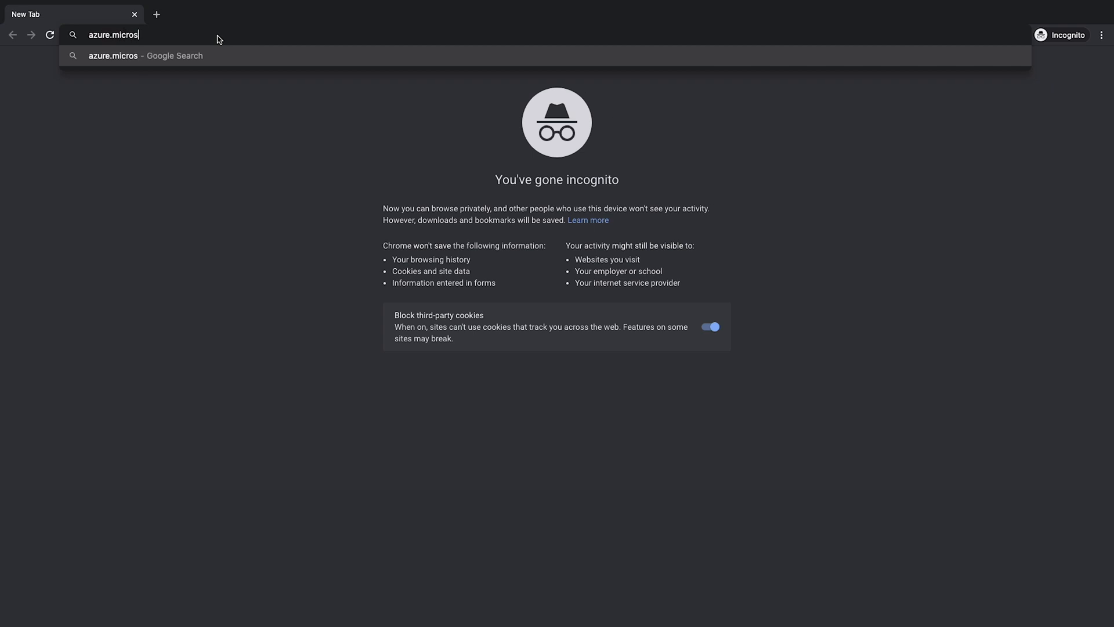
text(oft.com)
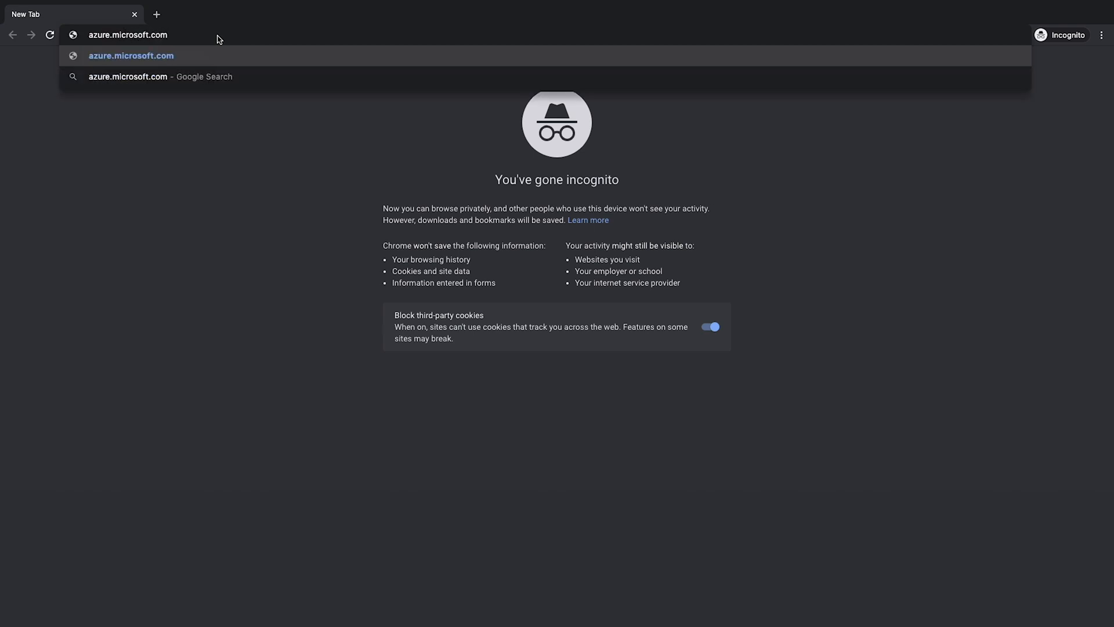
text(/free/)
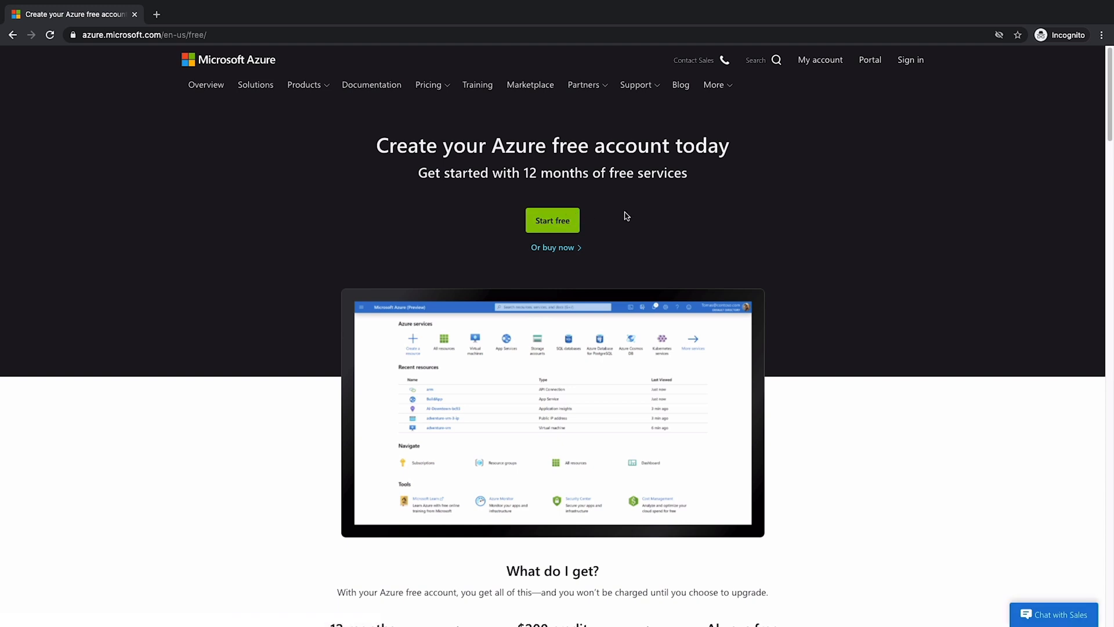
click(551, 220)
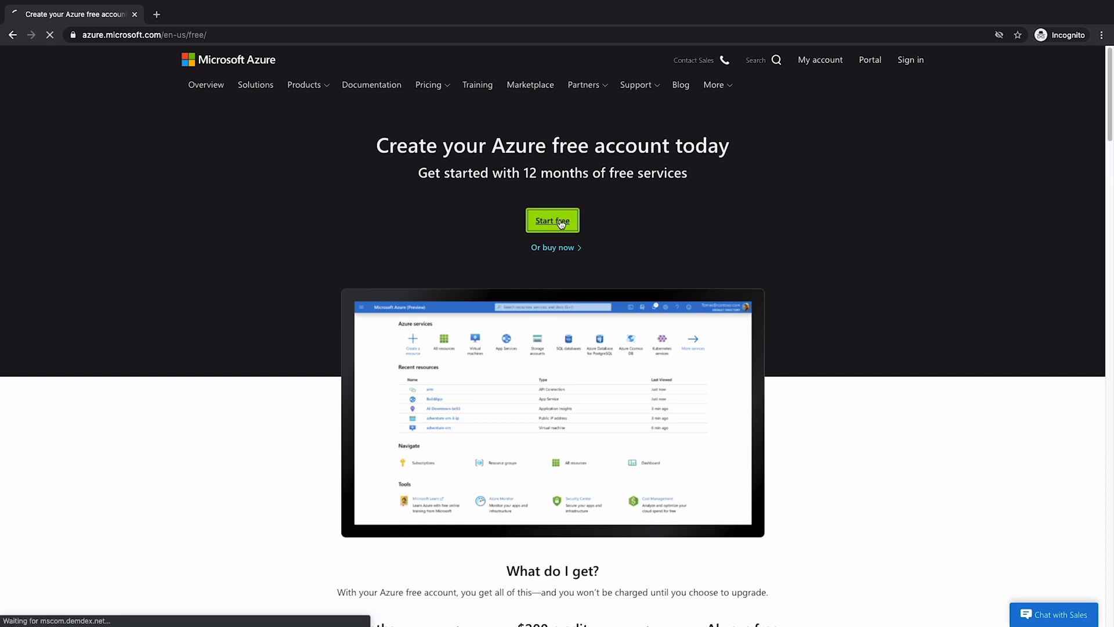
click(551, 220)
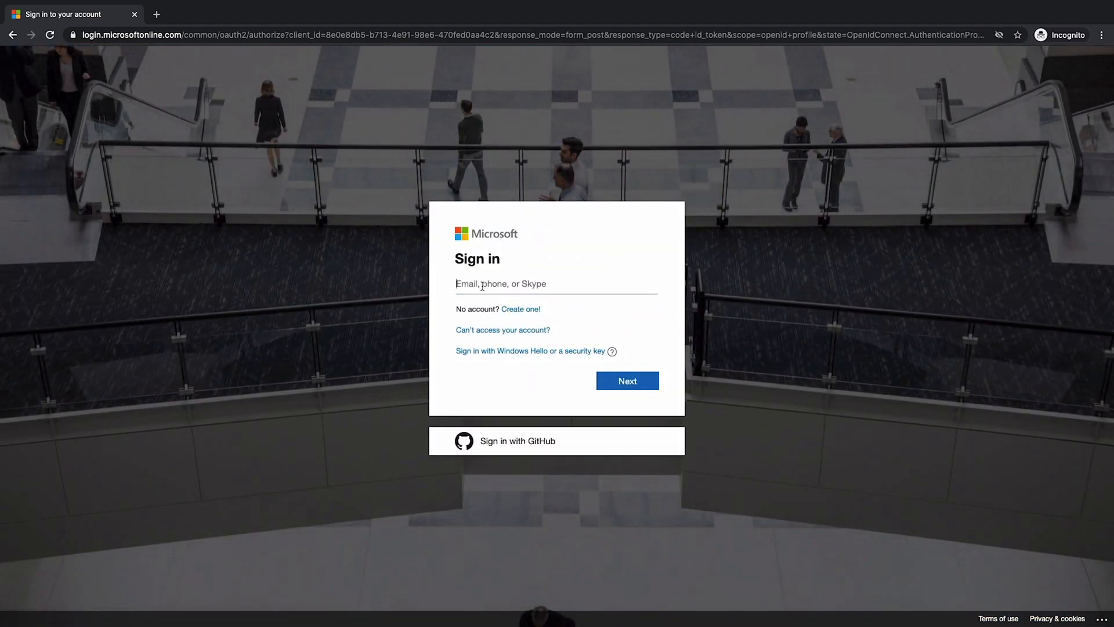
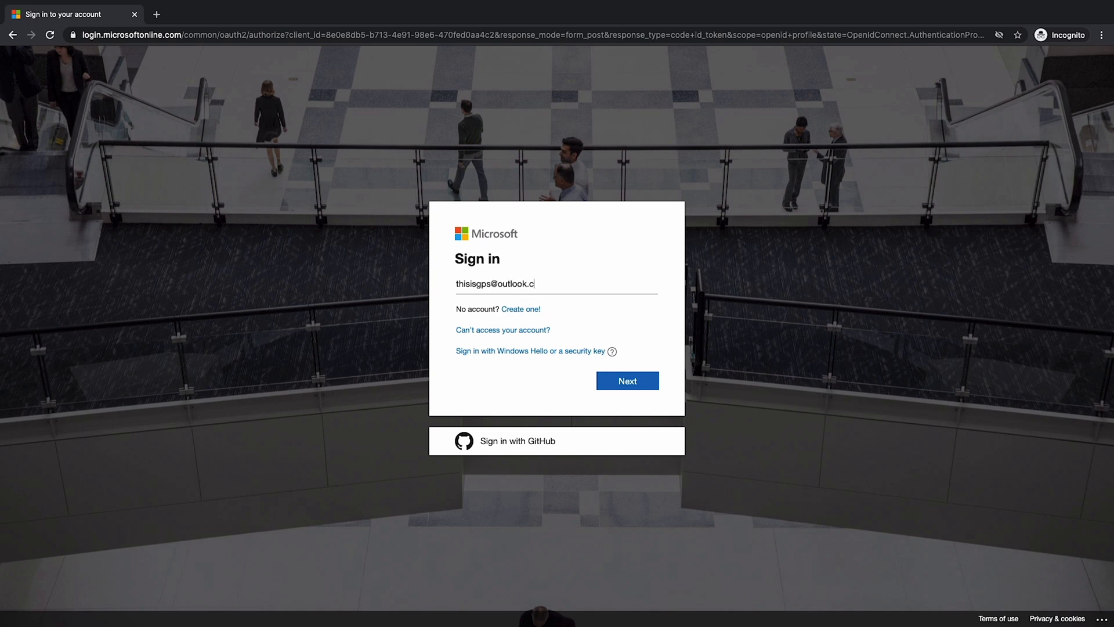
click(626, 380)
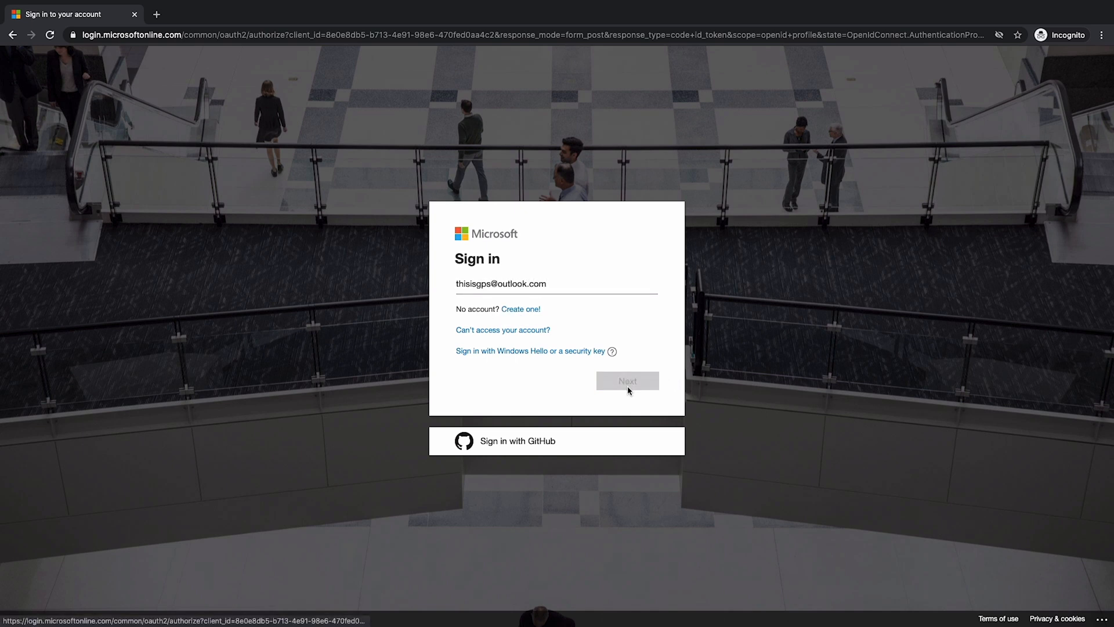
click(626, 380)
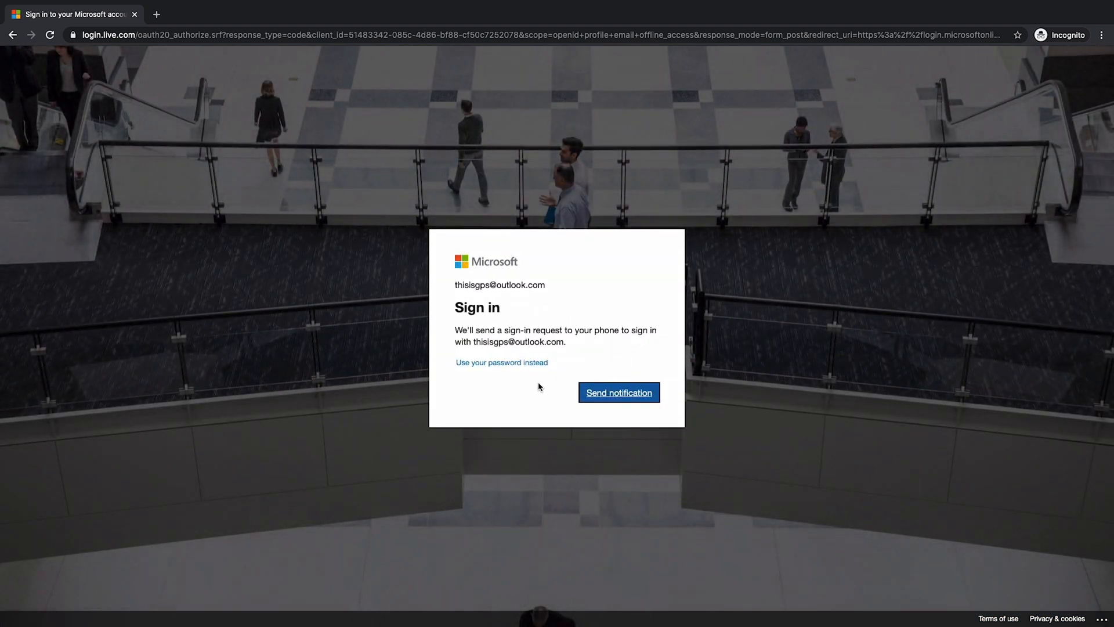
click(618, 392)
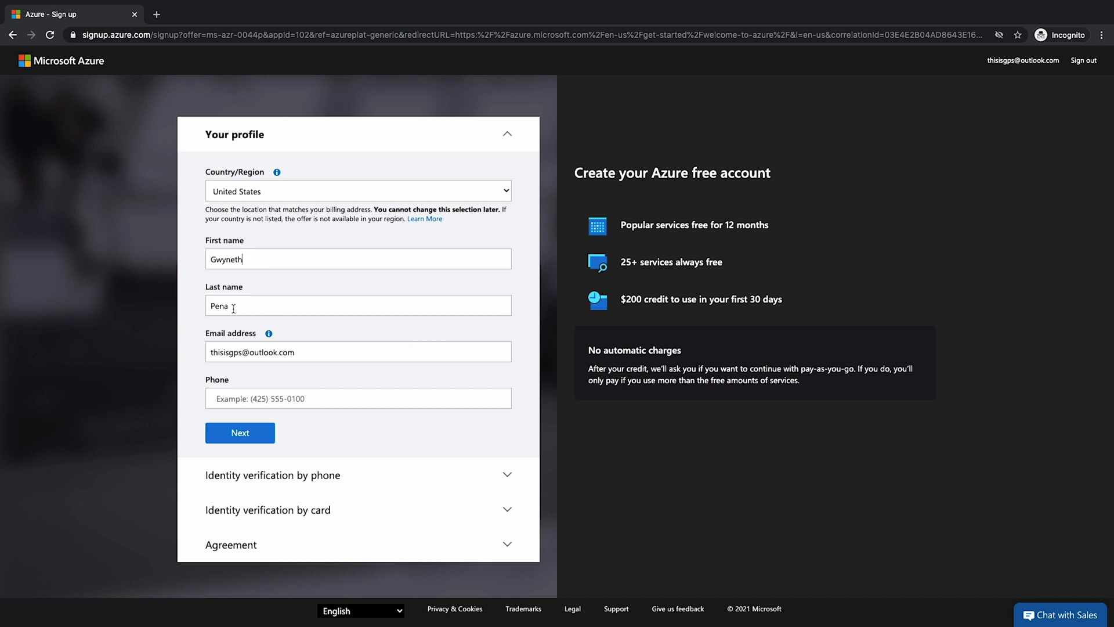
click(357, 398)
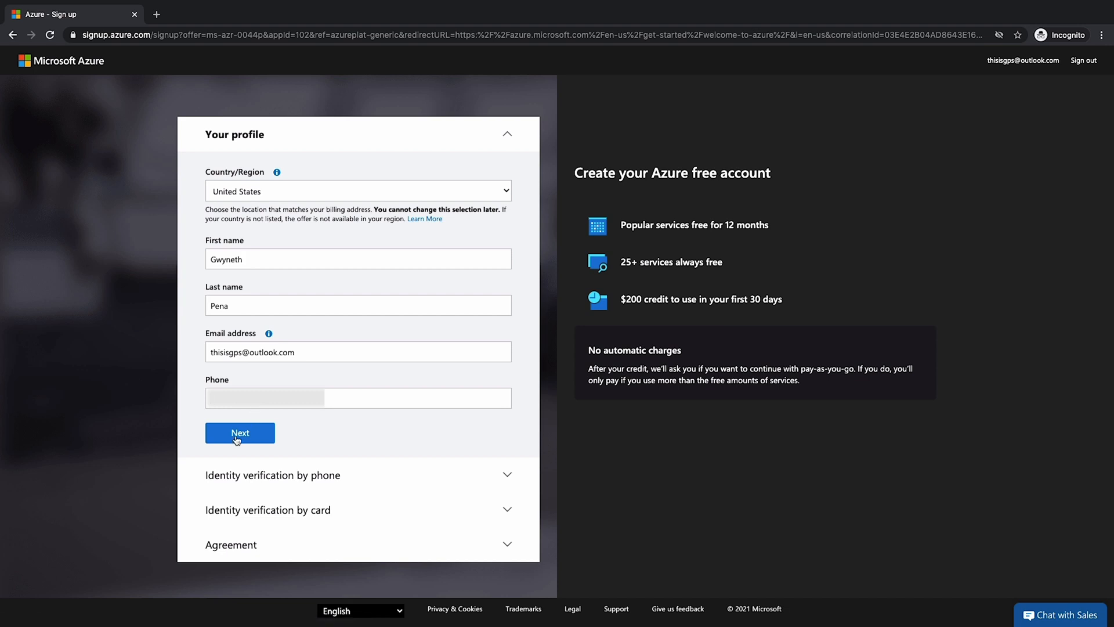
click(239, 433)
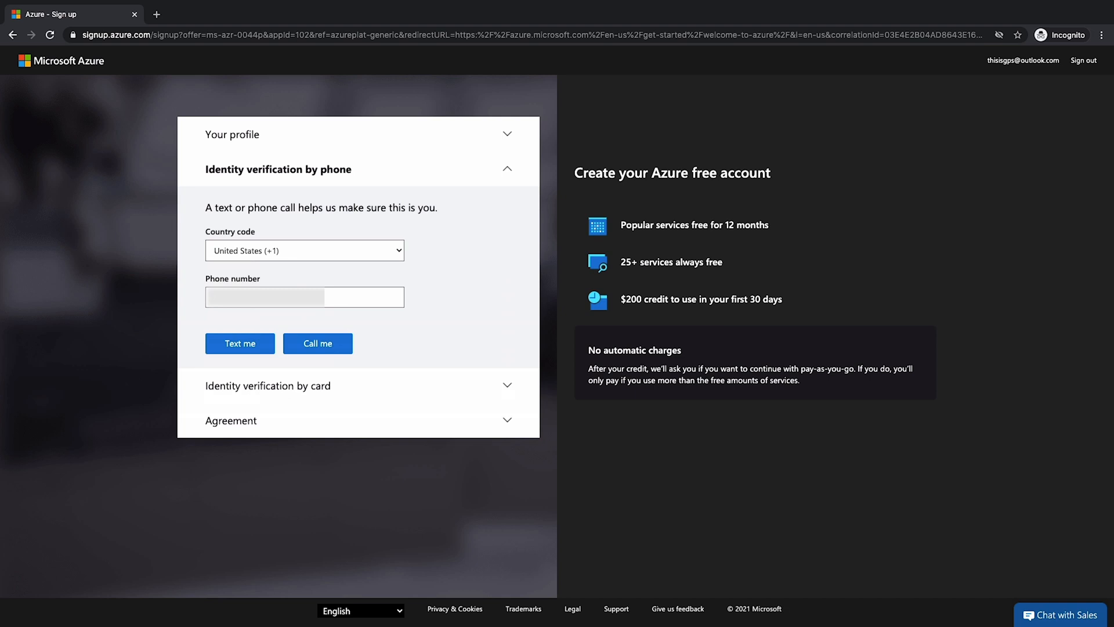
mouse_move(308, 279)
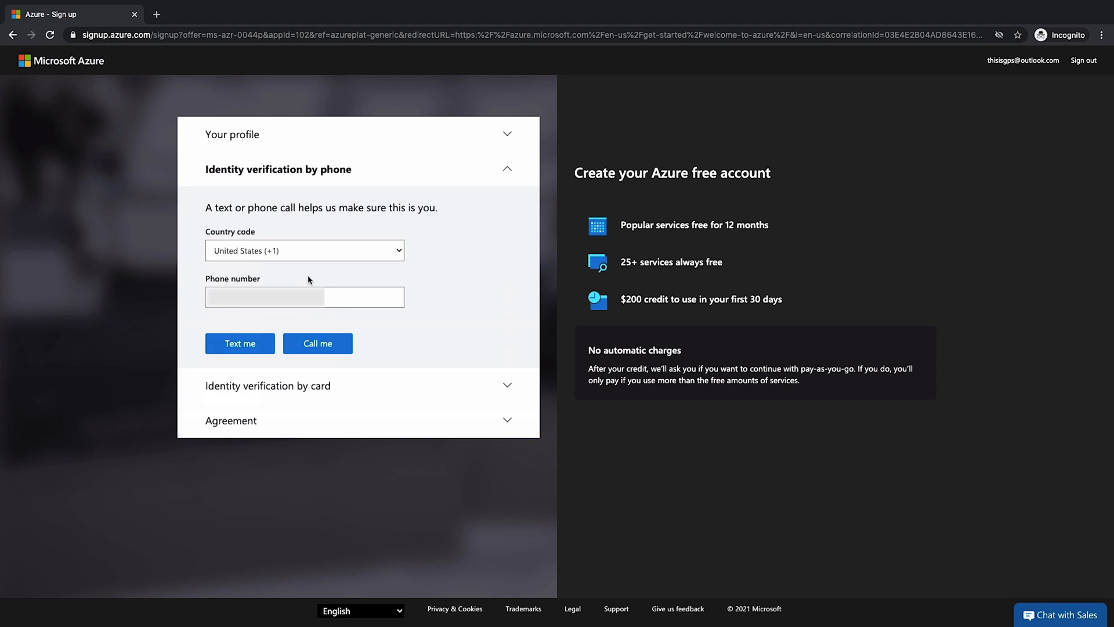
mouse_move(279, 283)
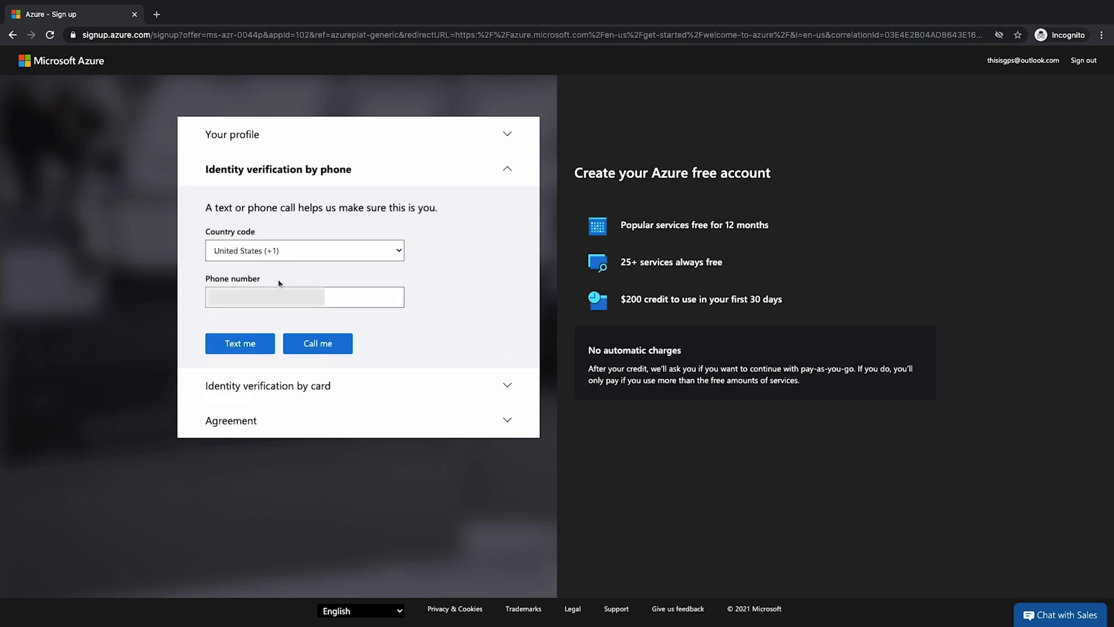
mouse_move(317, 343)
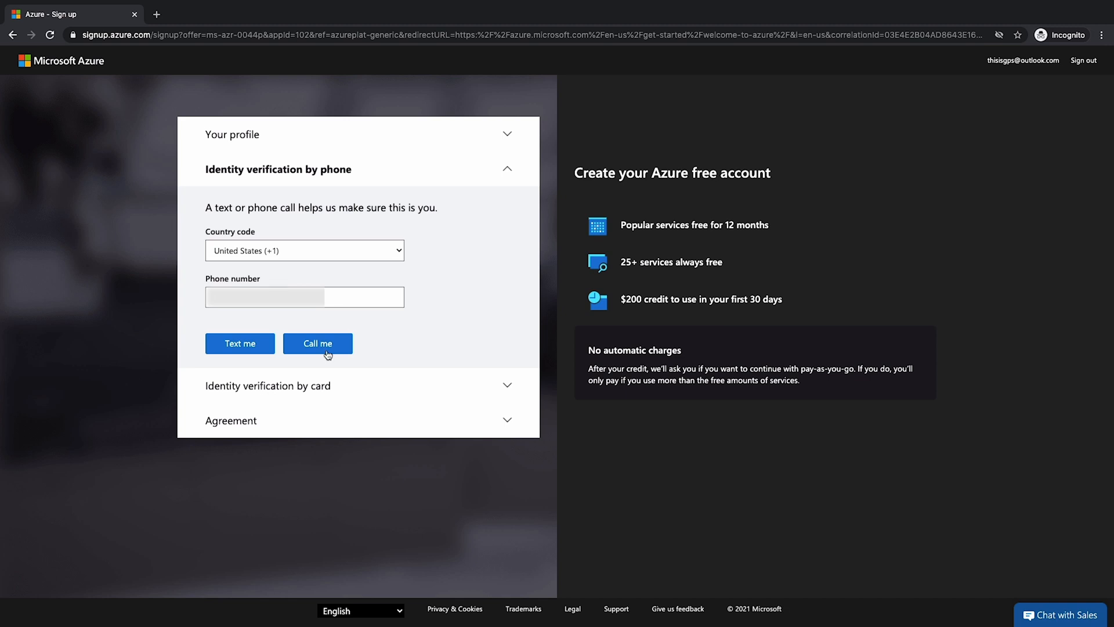
click(317, 343)
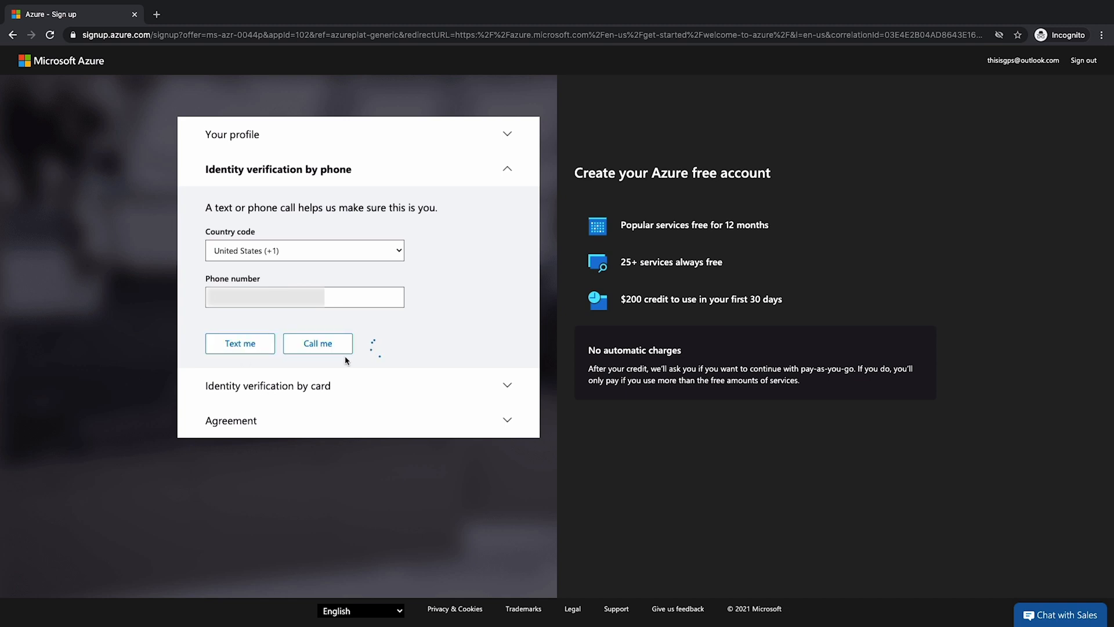
click(239, 342)
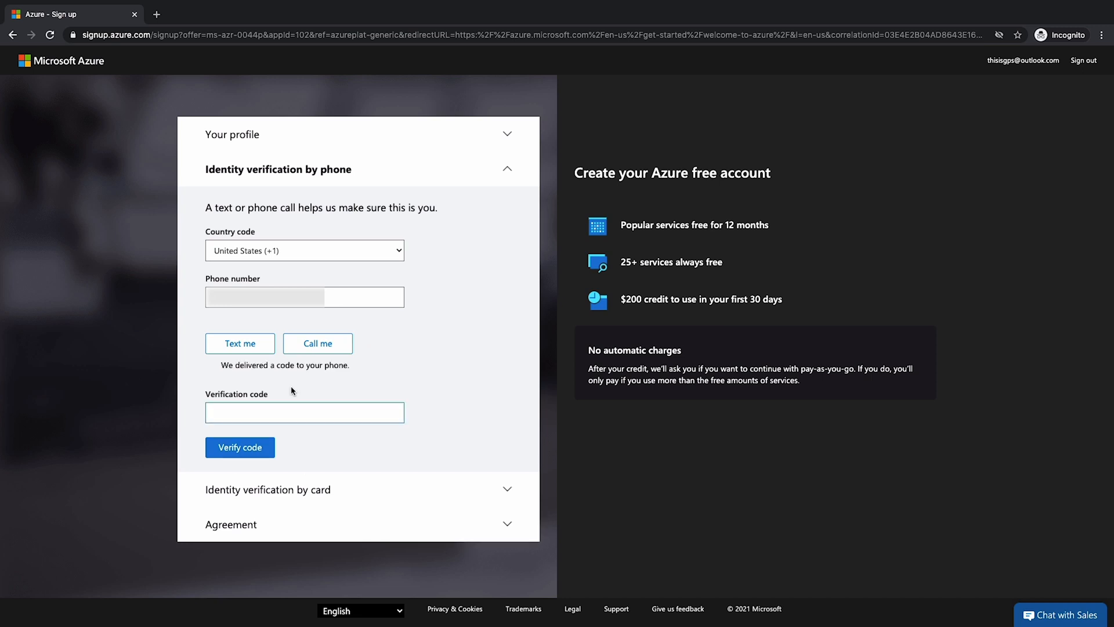
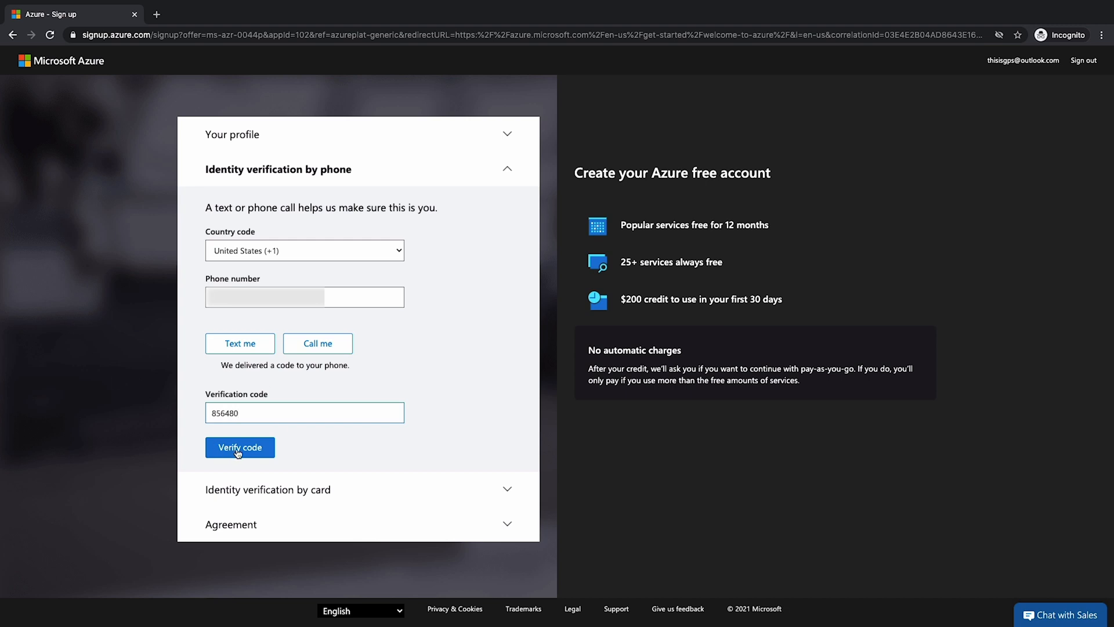
click(240, 447)
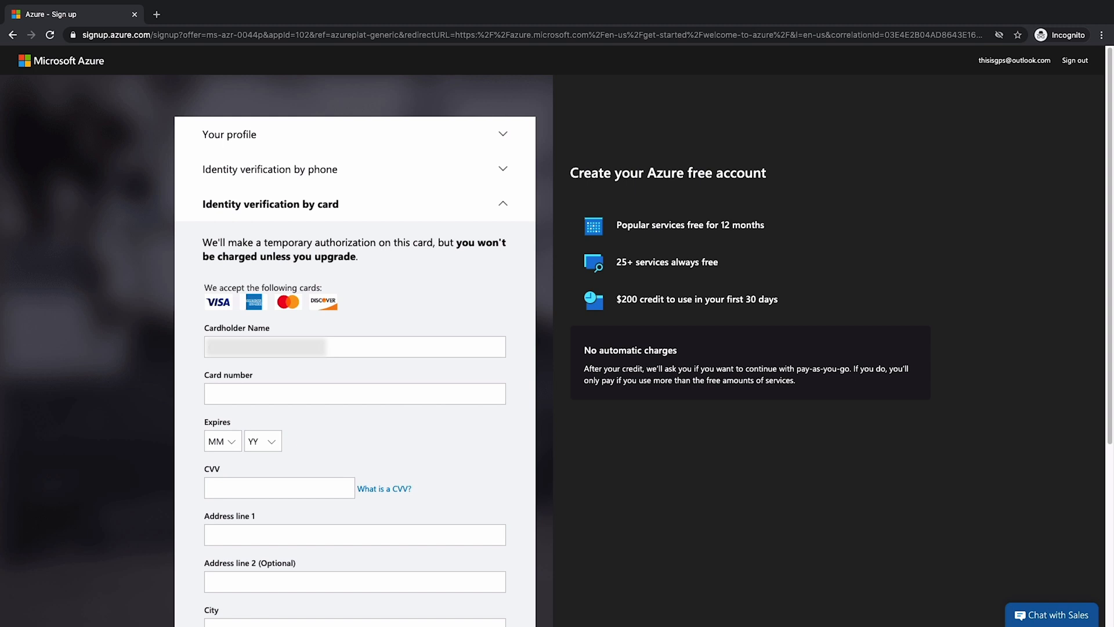
Step: Submit the cardholder and billing details to reach the agreement step
scroll(down, 3)
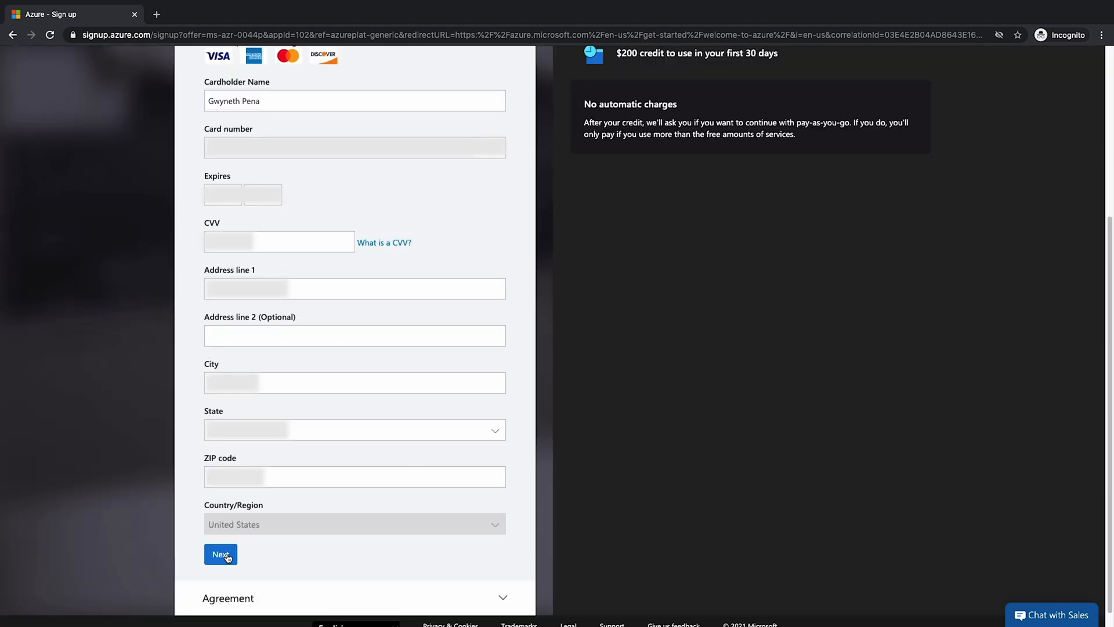
mouse_move(355, 496)
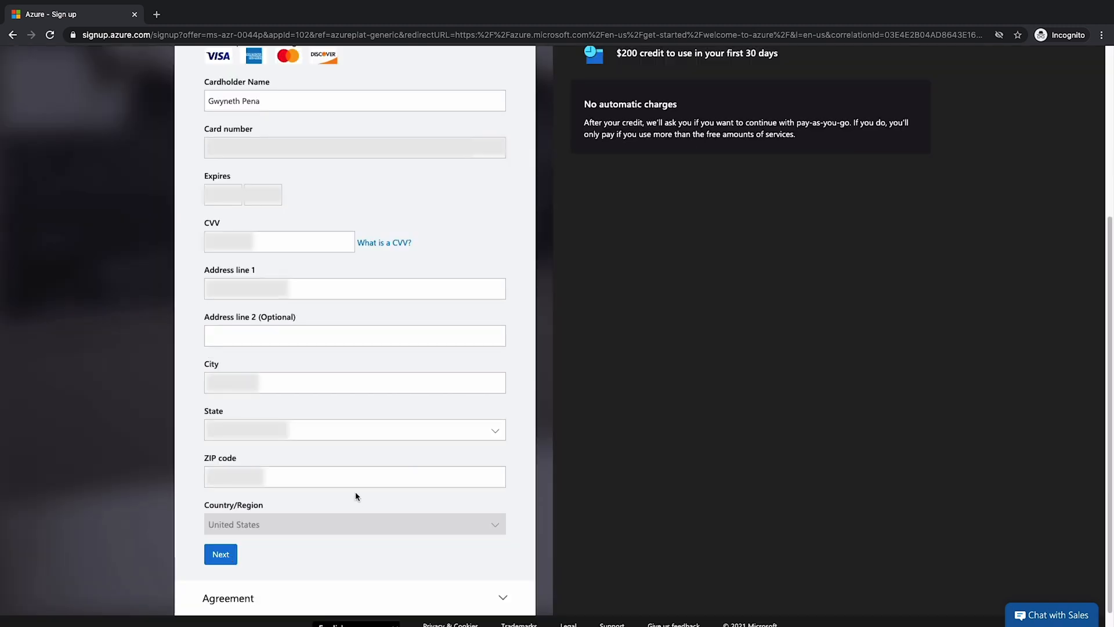
click(221, 554)
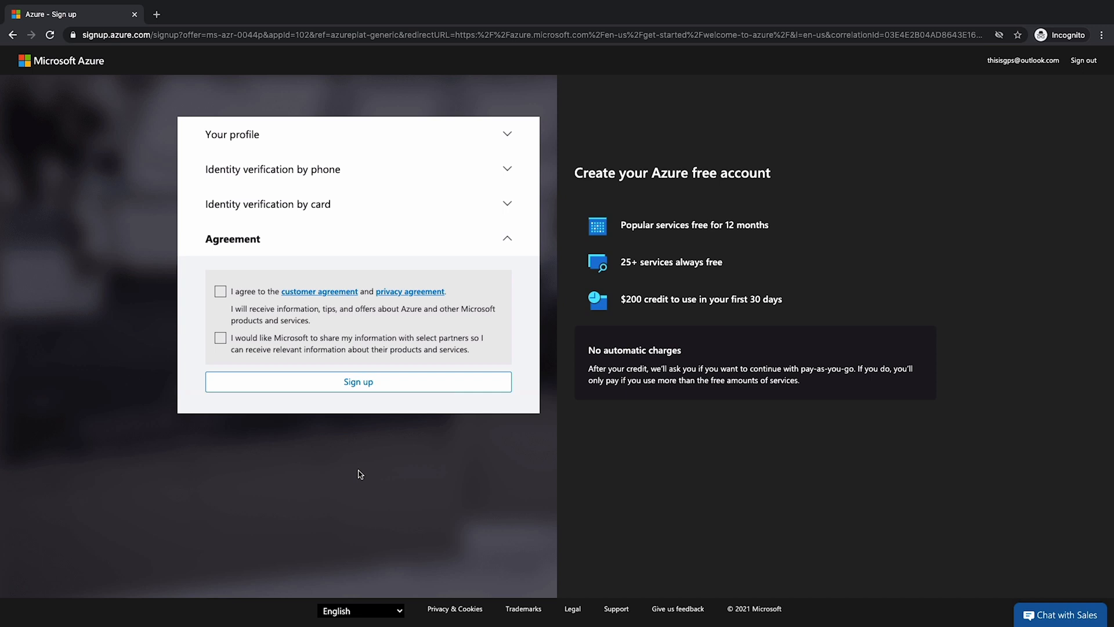
mouse_move(227, 284)
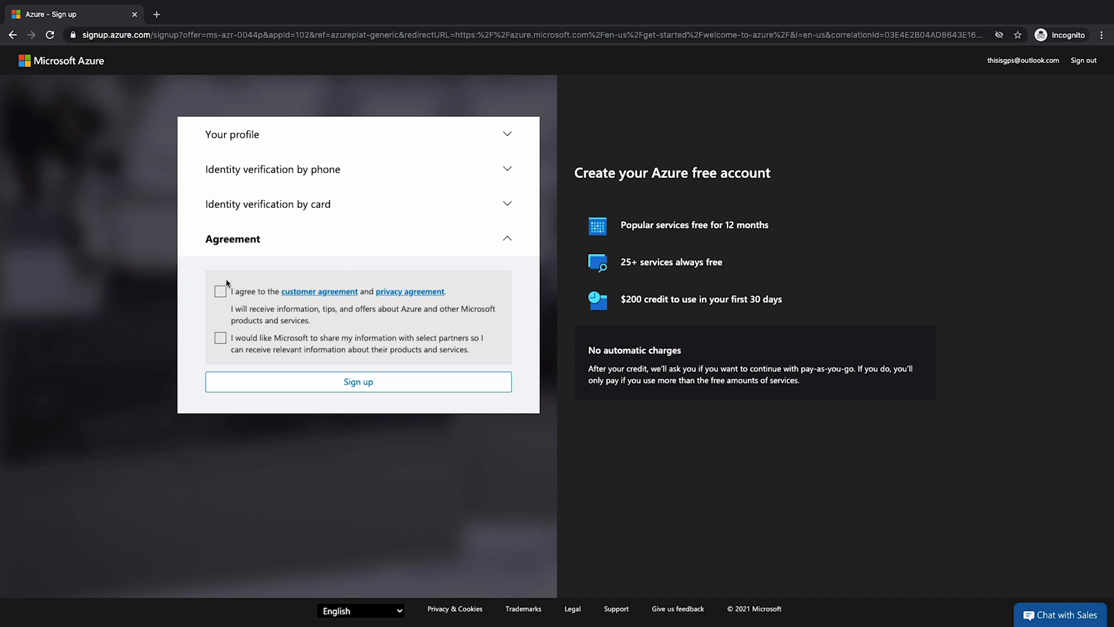
mouse_move(311, 292)
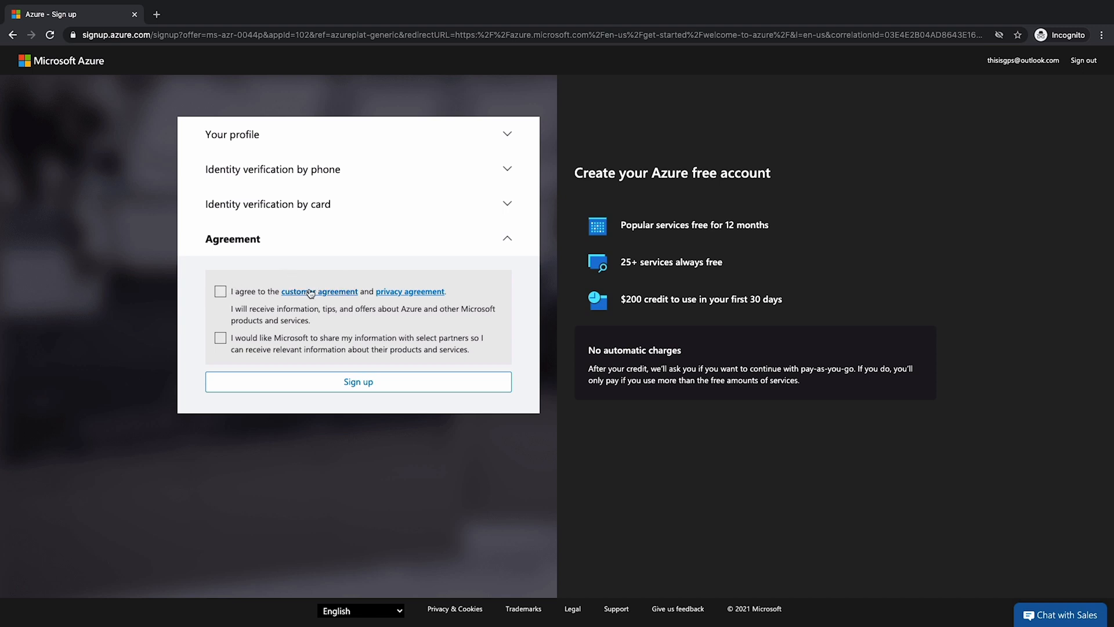
Step: Review the privacy agreement in a new tab, then accept the agreements and sign up
right_click(408, 291)
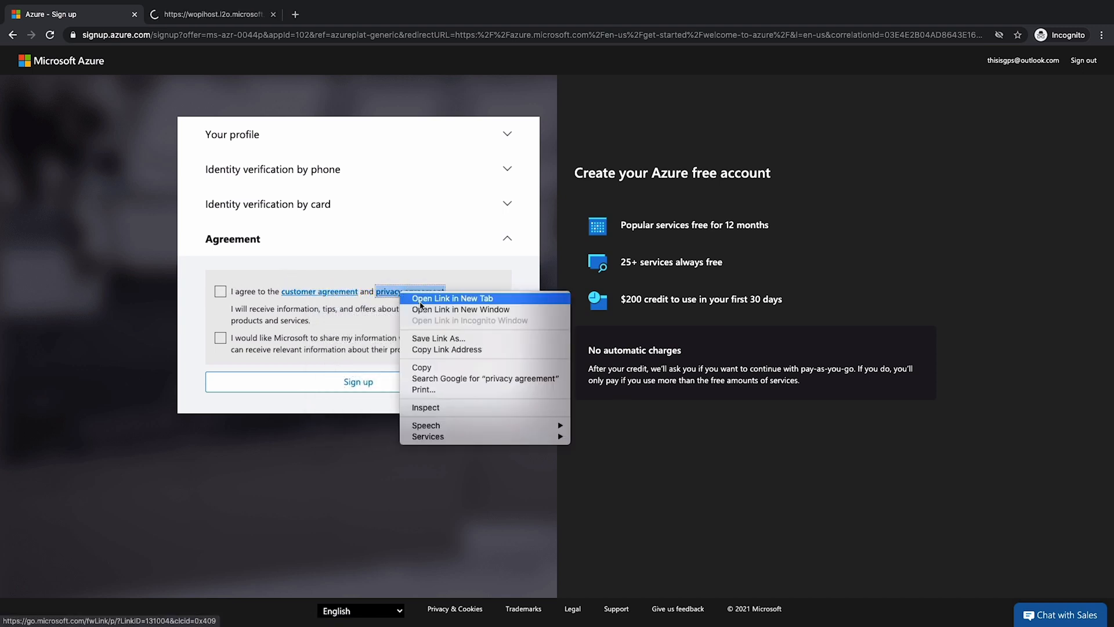
click(452, 298)
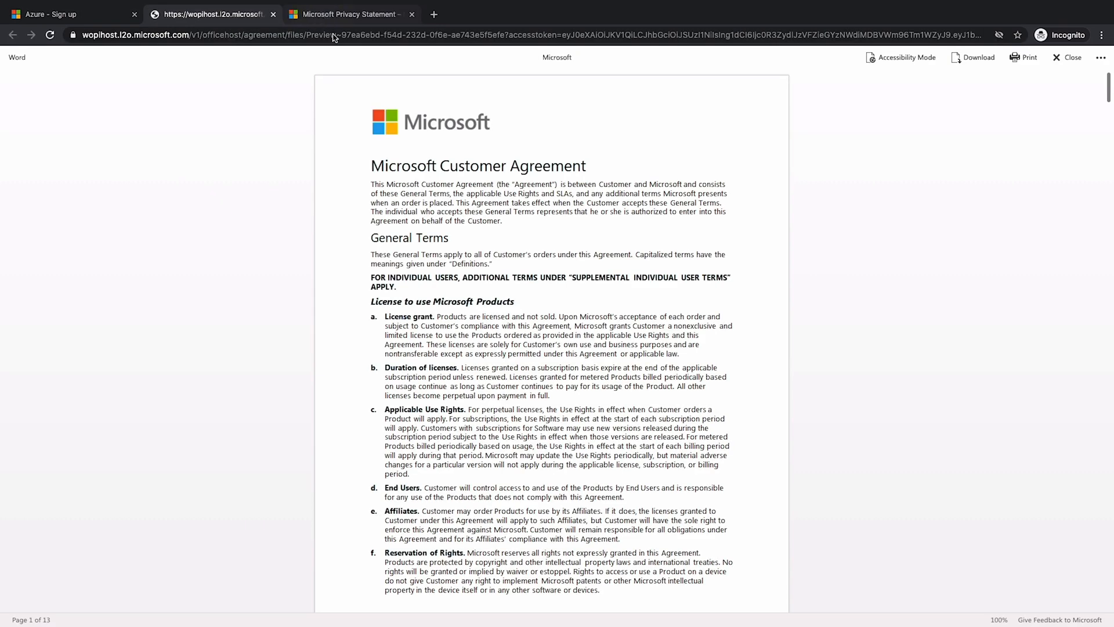
scroll(down, 3)
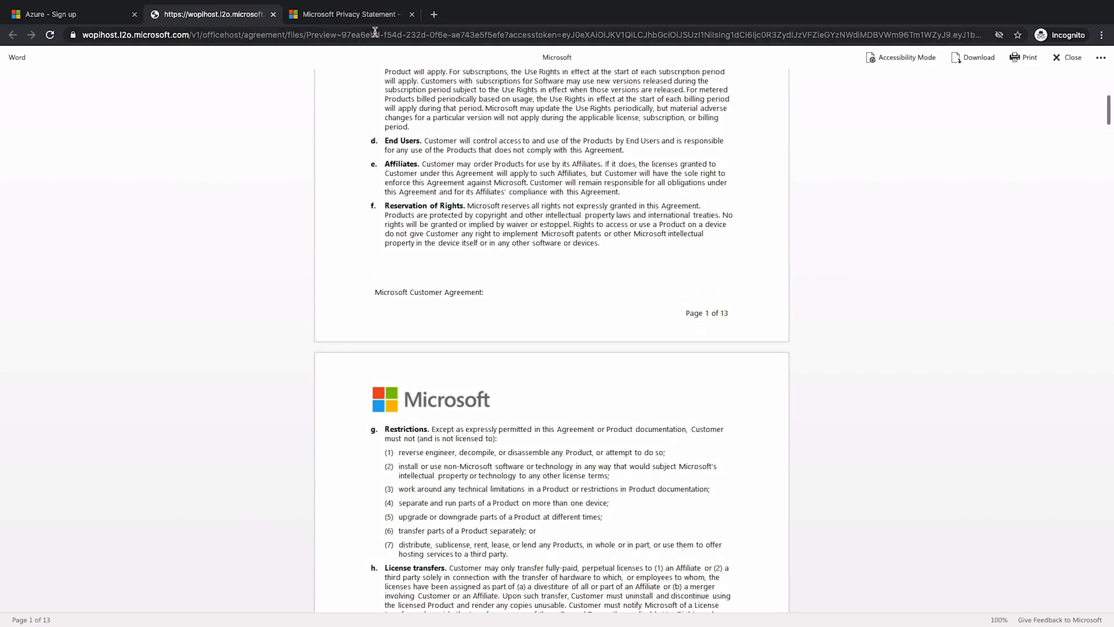
click(67, 13)
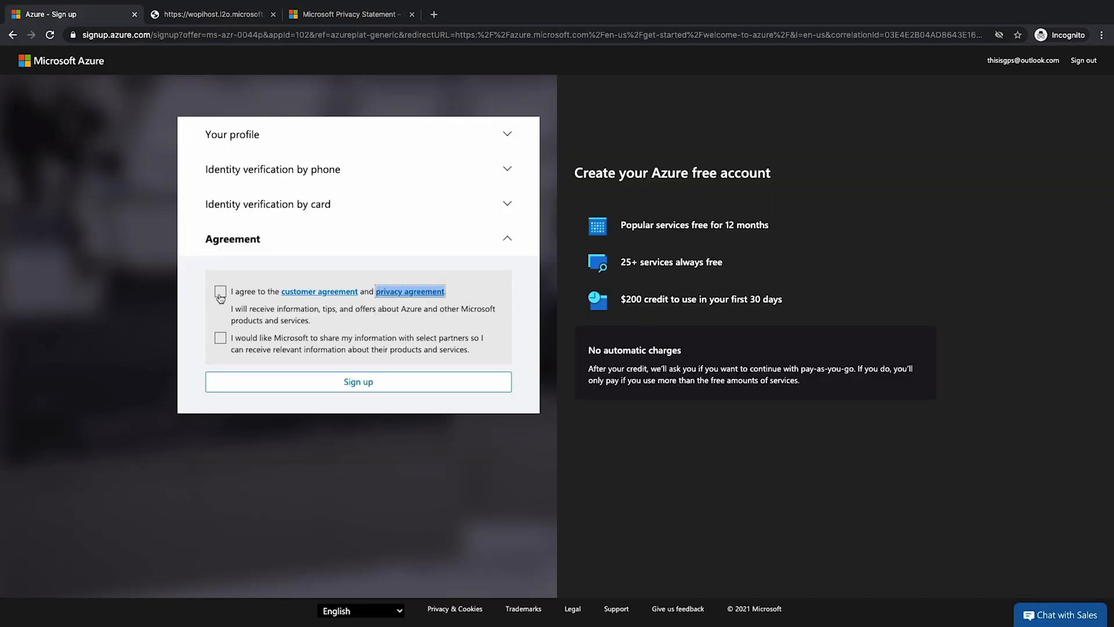
click(221, 291)
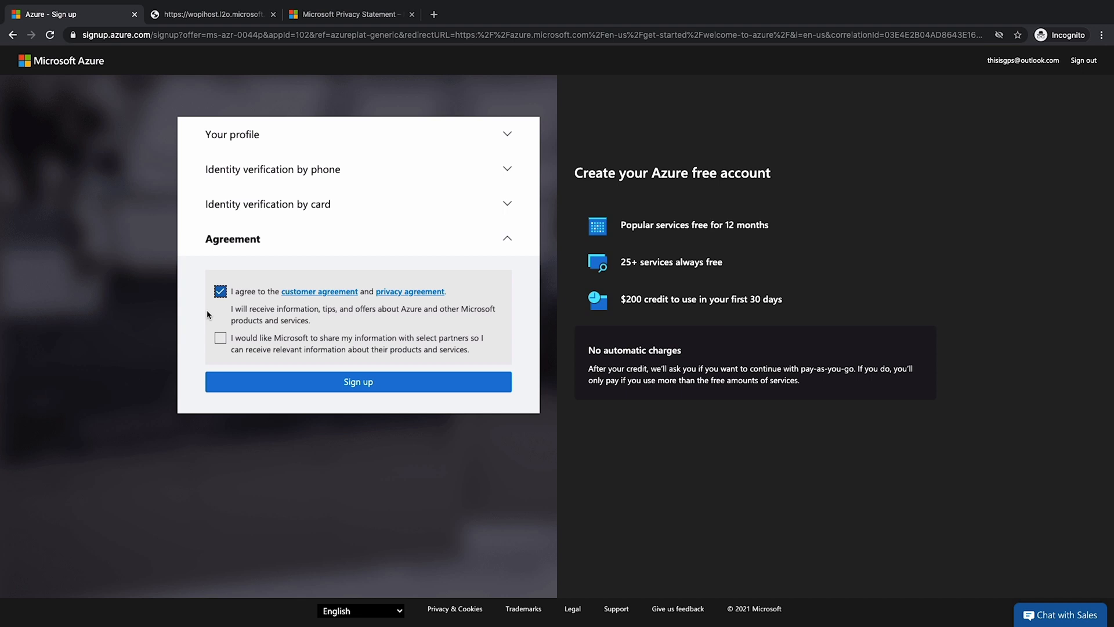
mouse_move(279, 337)
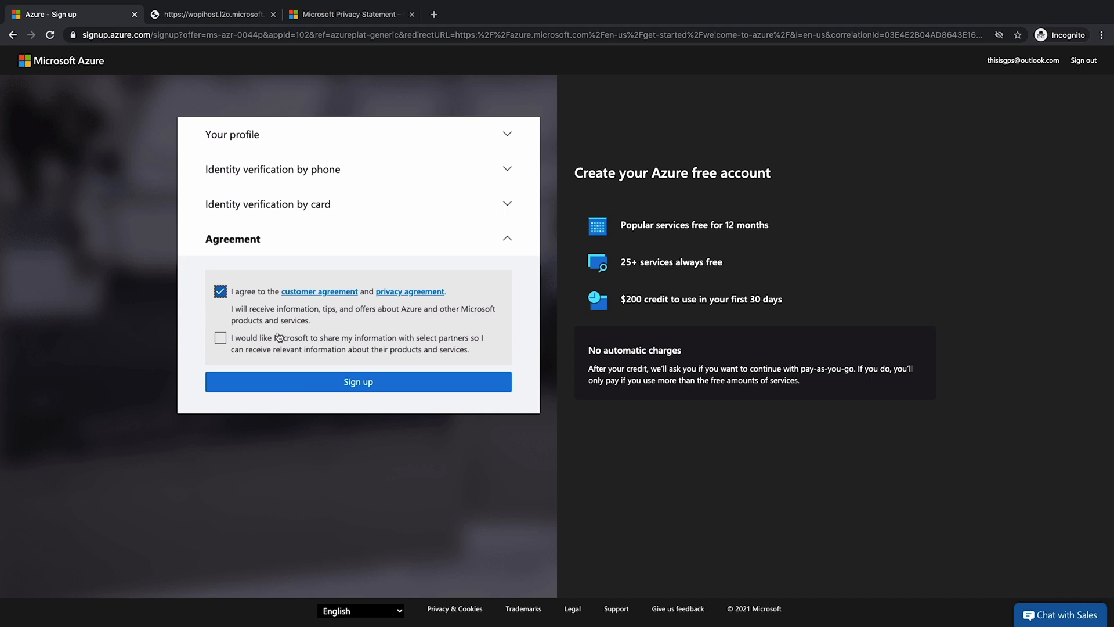
mouse_move(229, 336)
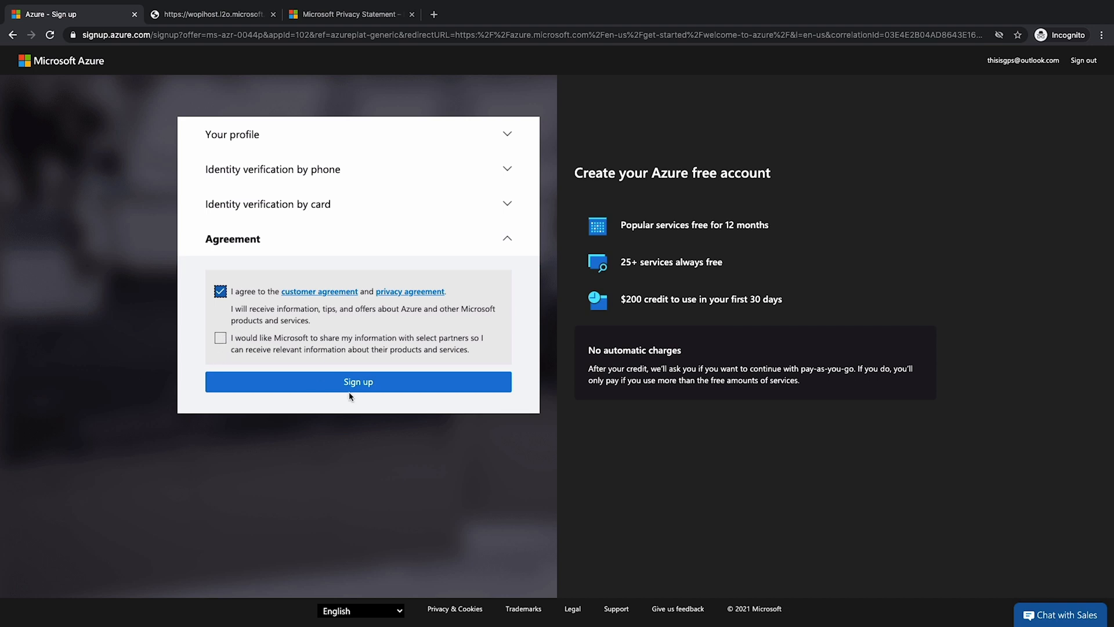
click(358, 382)
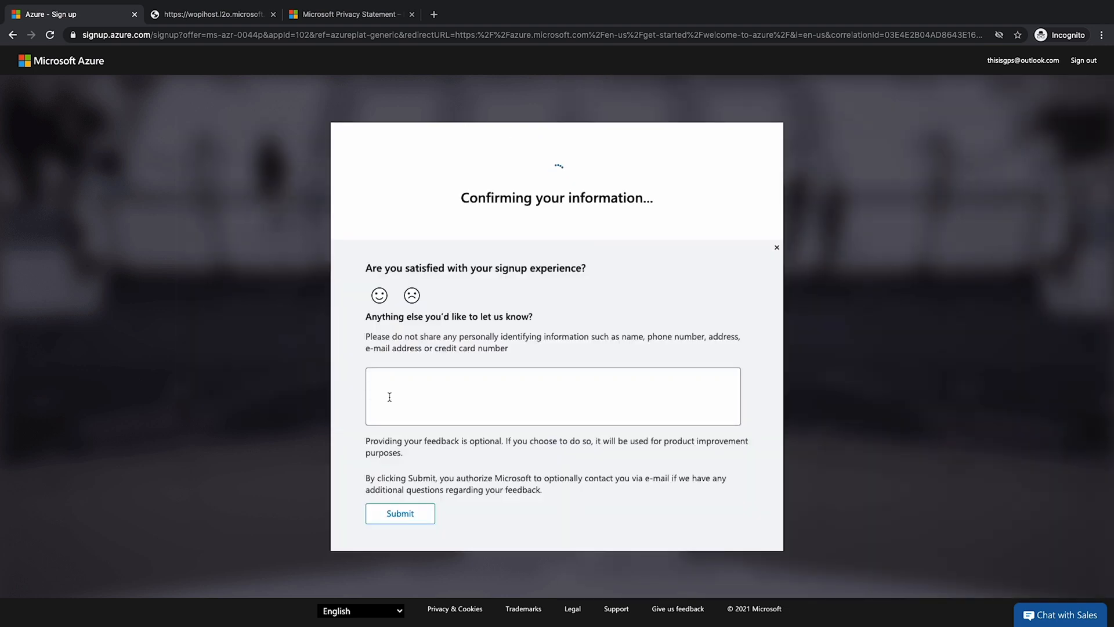